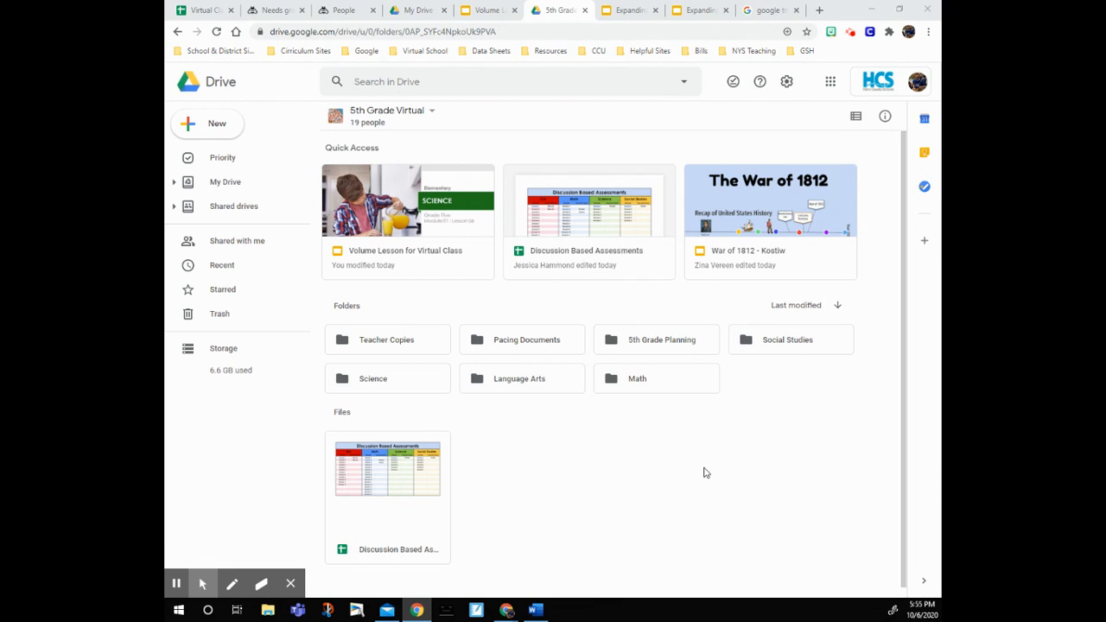
Open the Science folder in Google Drive.
left_click(706, 472)
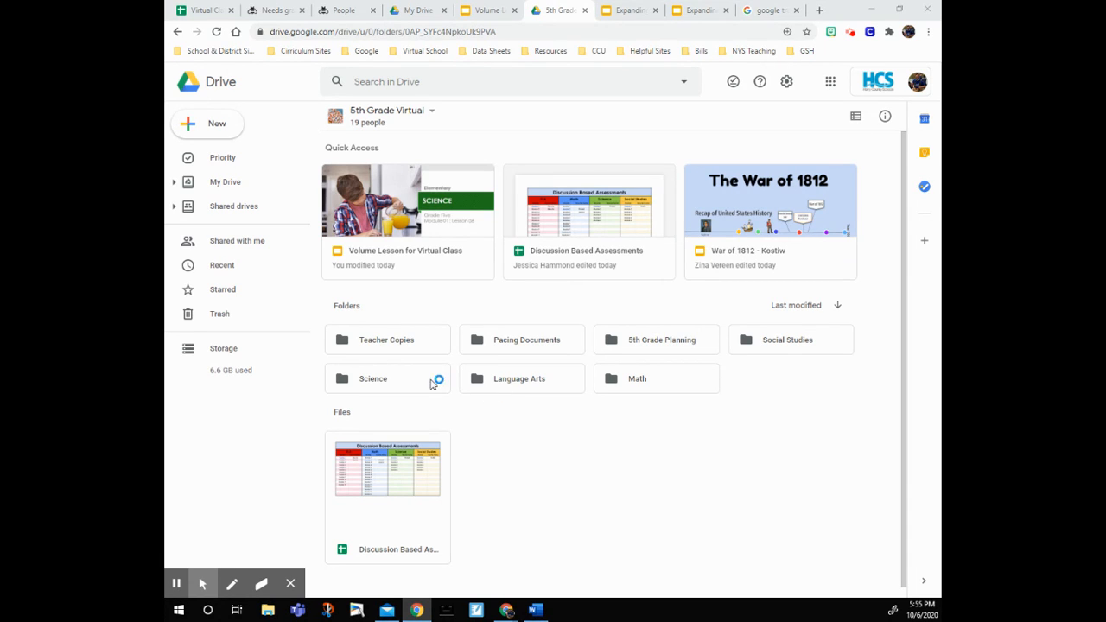
double_click(387, 379)
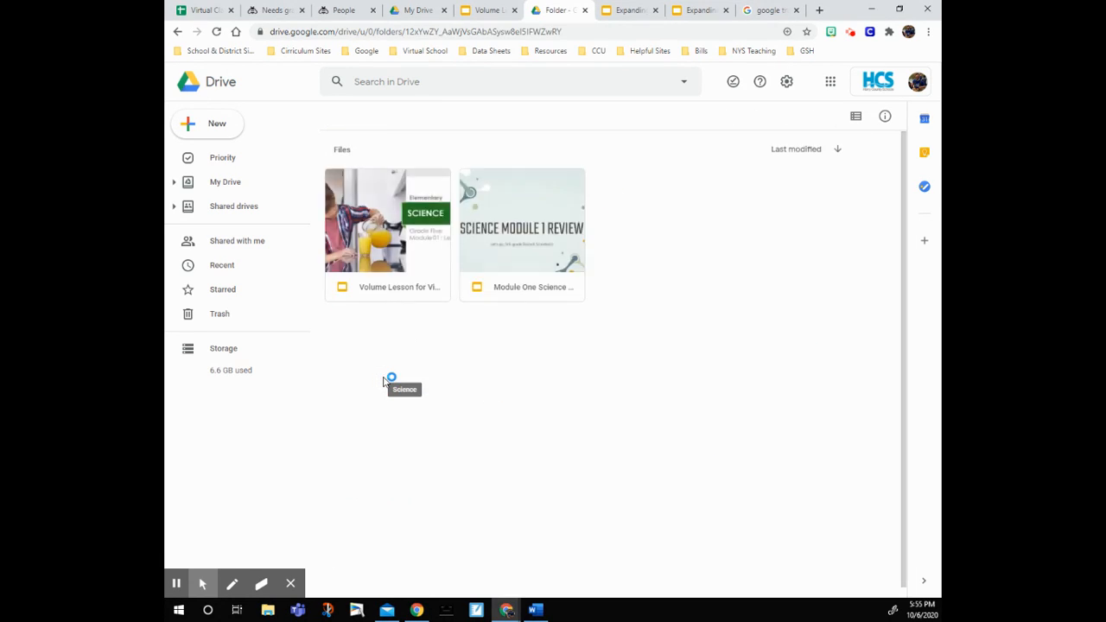
double_click(390, 378)
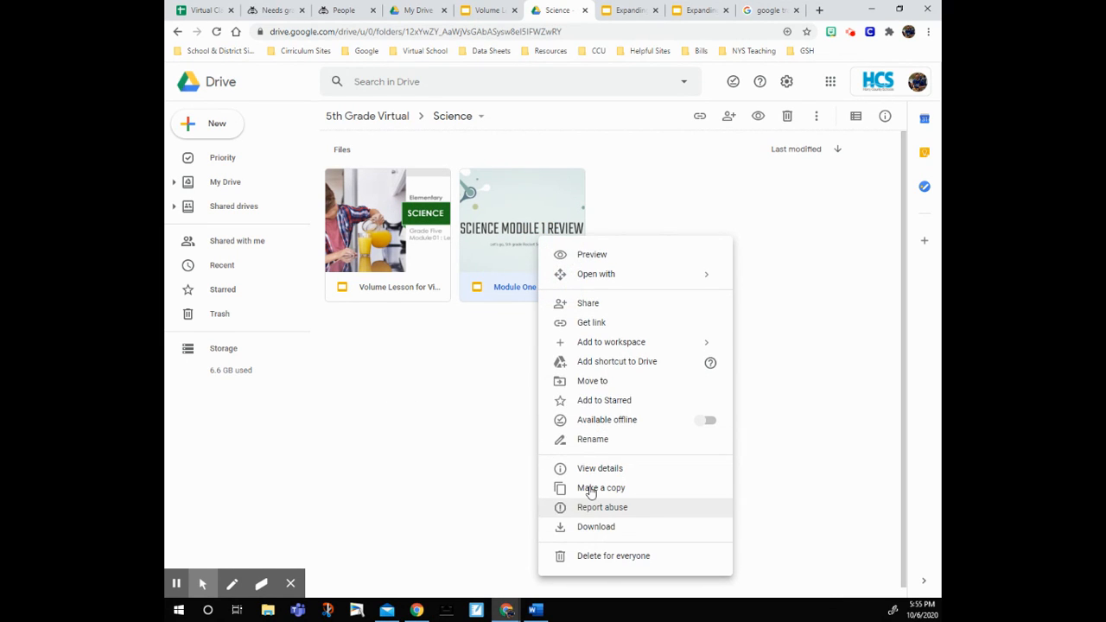
Copy Module One Science Review, delete that stray copy, then select the original presentation.
left_click(600, 487)
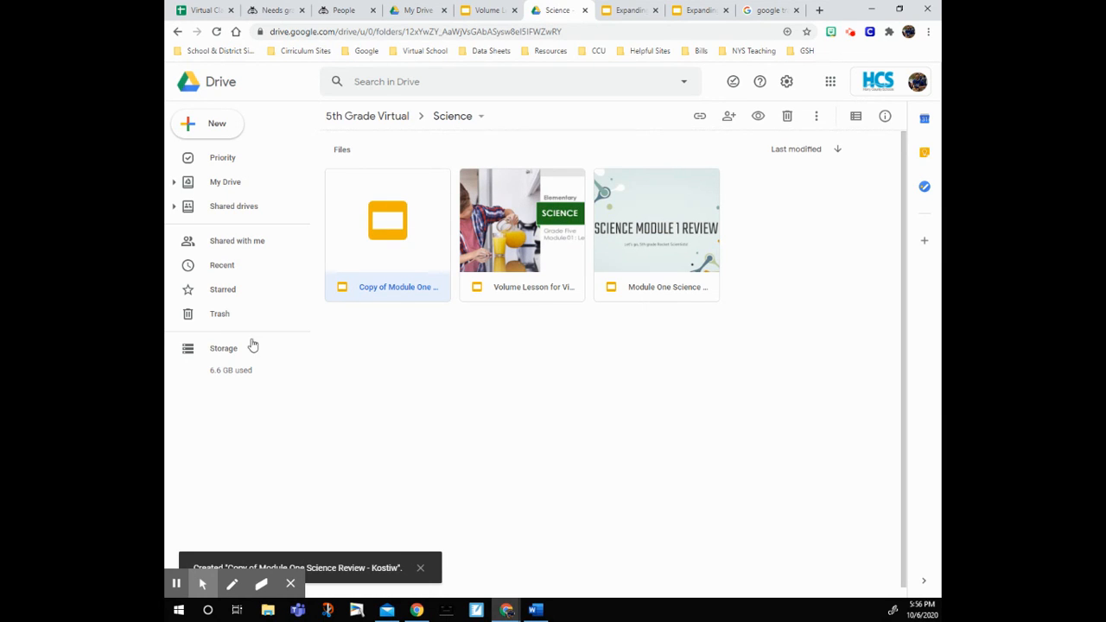
mouse_move(594, 304)
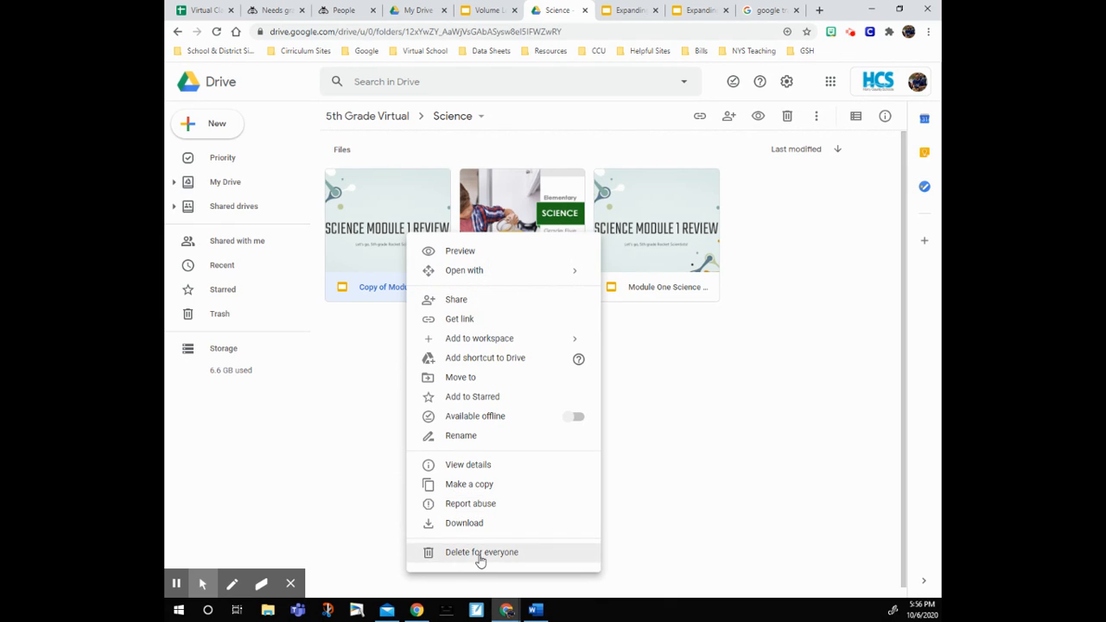
left_click(481, 552)
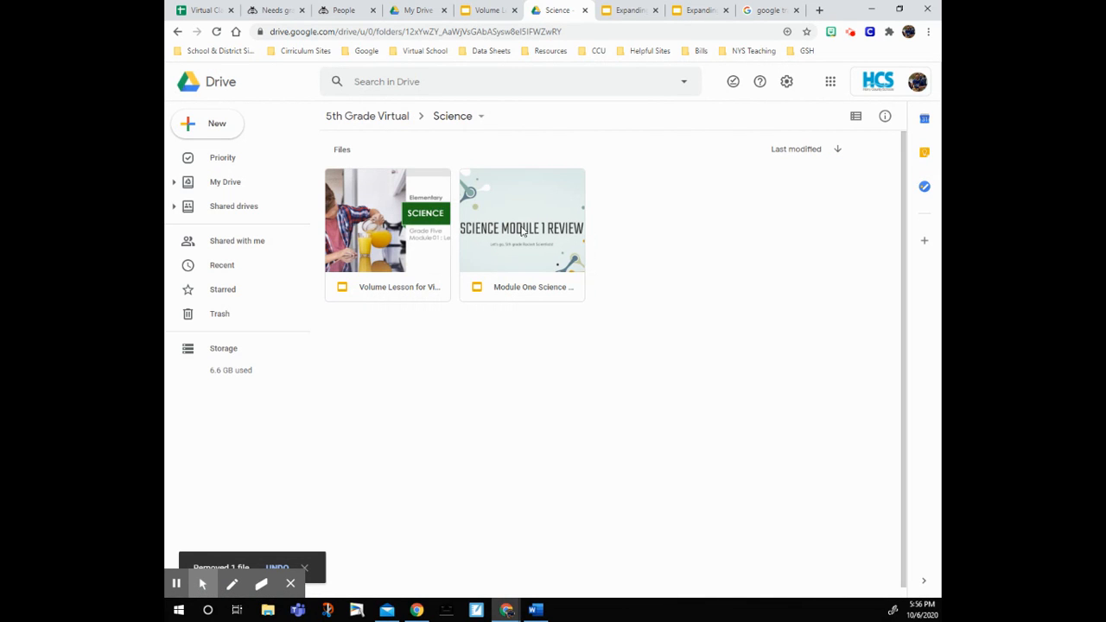
left_click(520, 221)
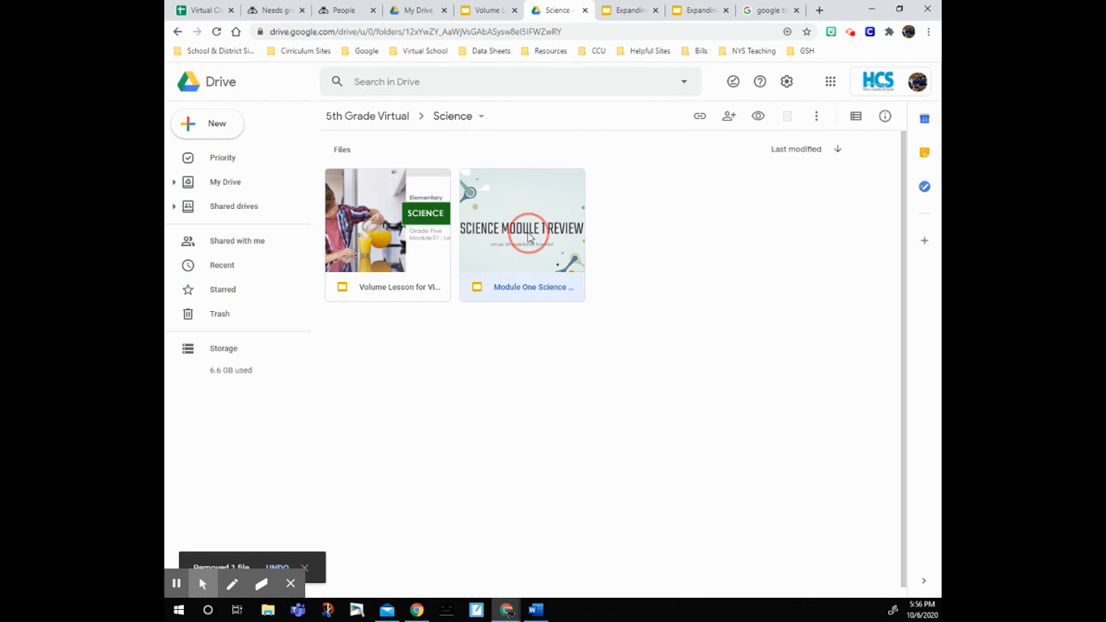
Open Module One Science Review in Google Slides and show its File menu.
double_click(521, 220)
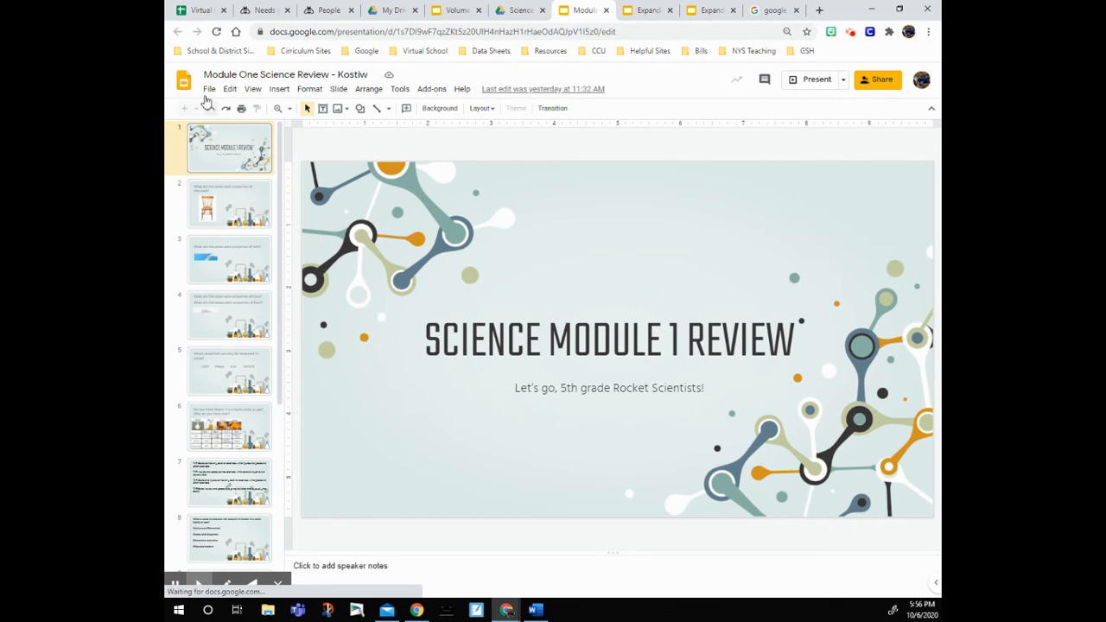
left_click(209, 89)
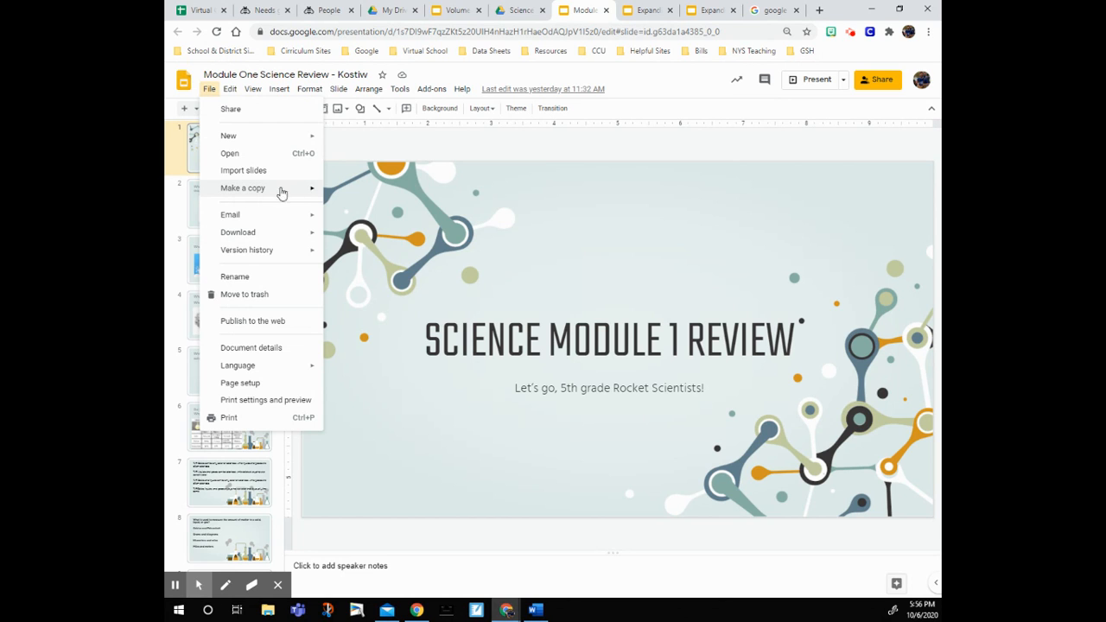
Make a copy of the entire presentation and open its Science destination folder choice.
left_click(242, 188)
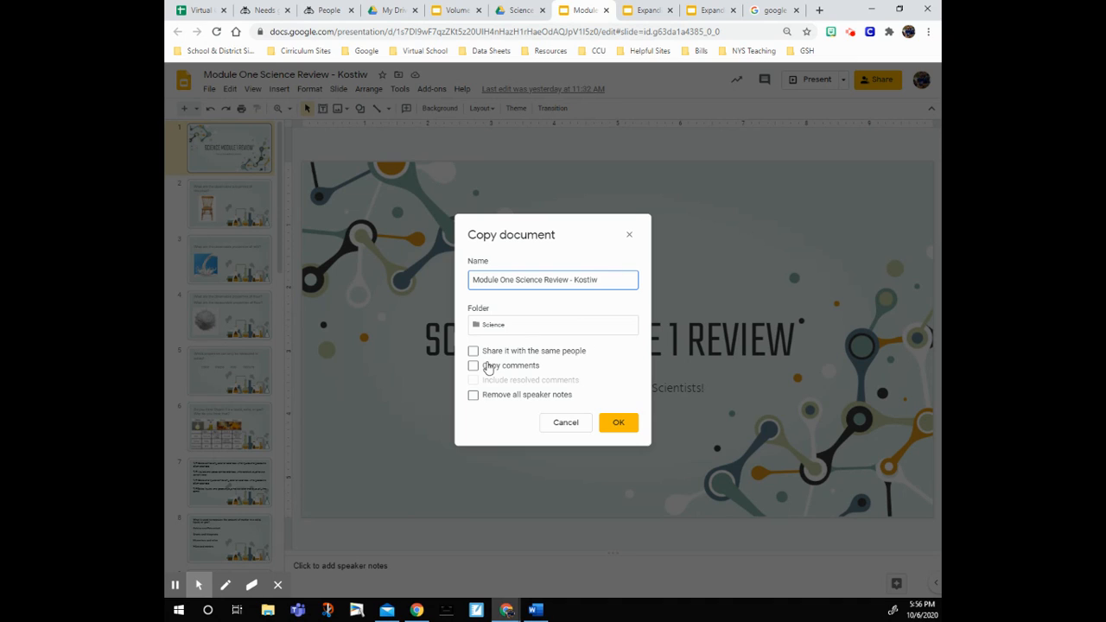
left_click(552, 325)
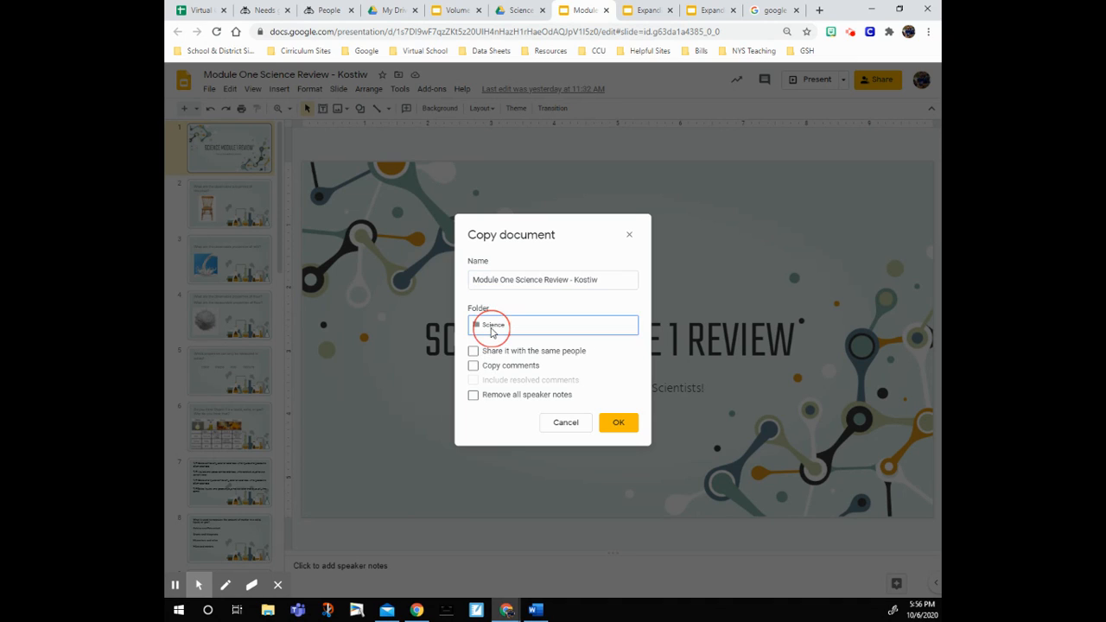
left_click(552, 325)
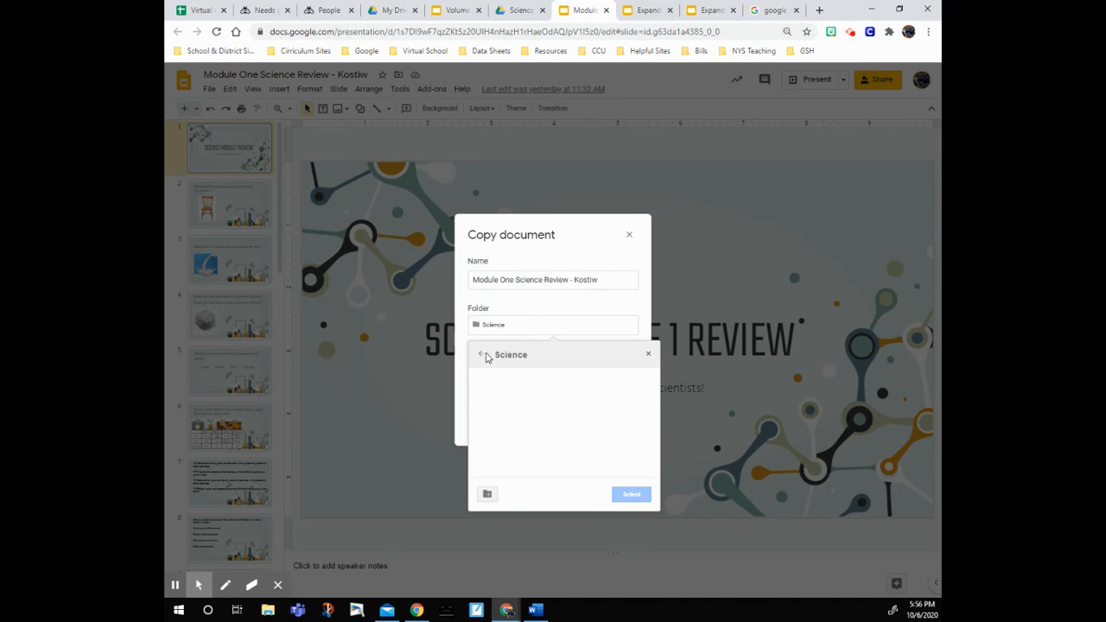
Change the copy's destination from Science to My Drive and create it.
left_click(482, 355)
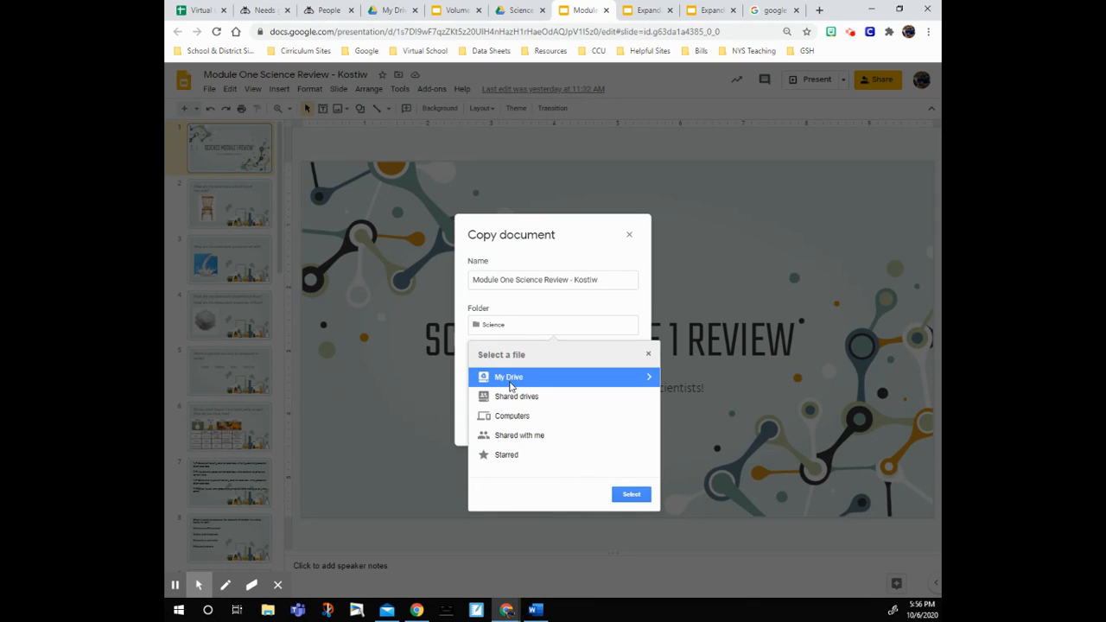
left_click(509, 376)
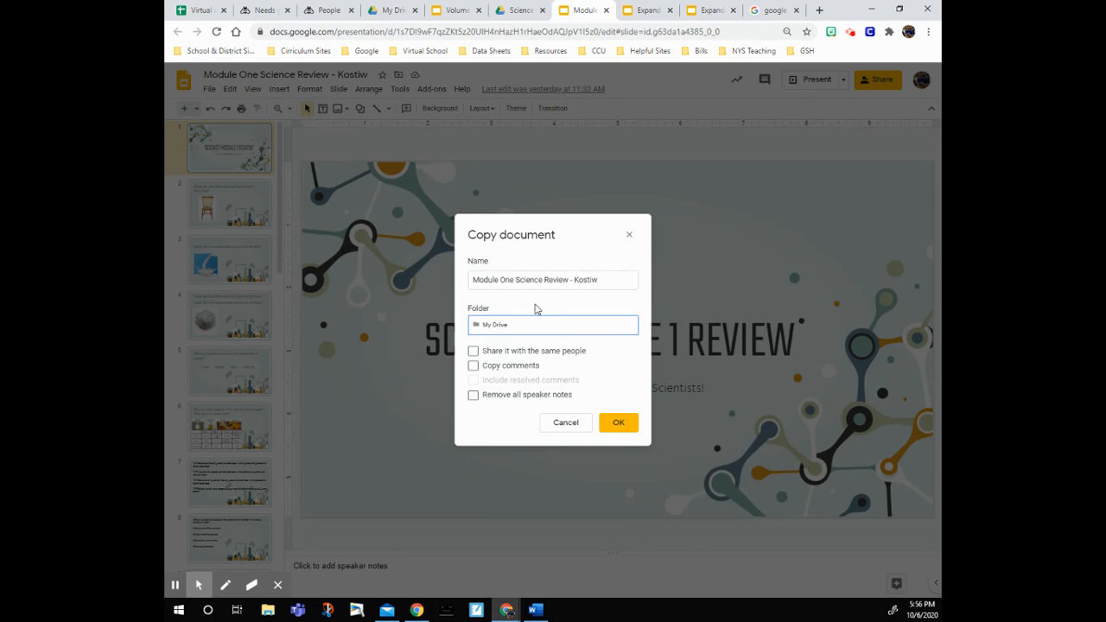
left_click(618, 422)
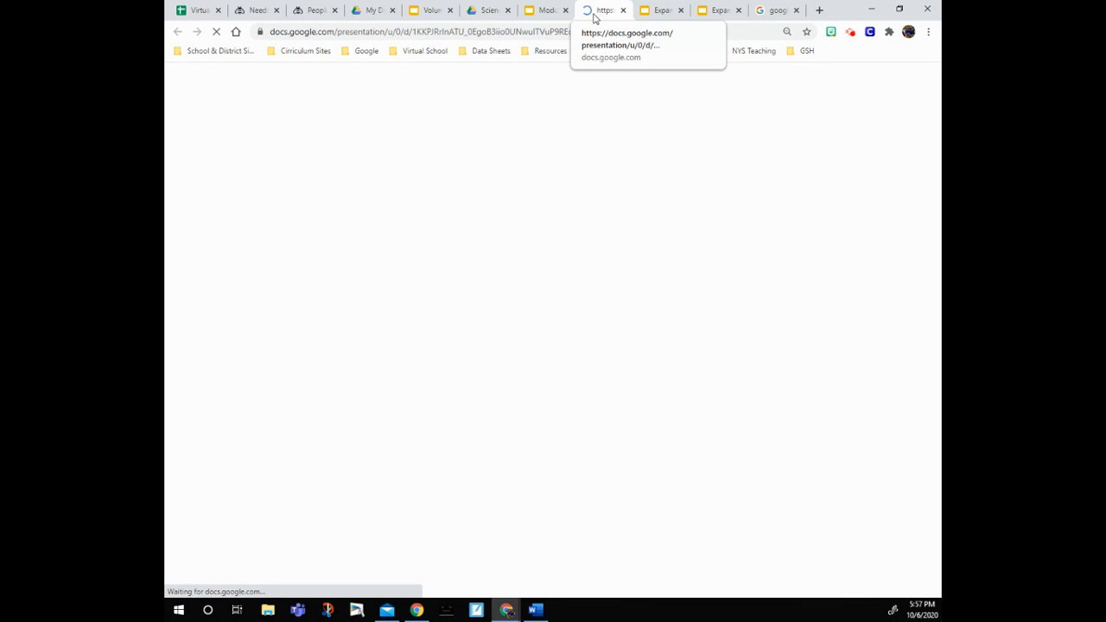